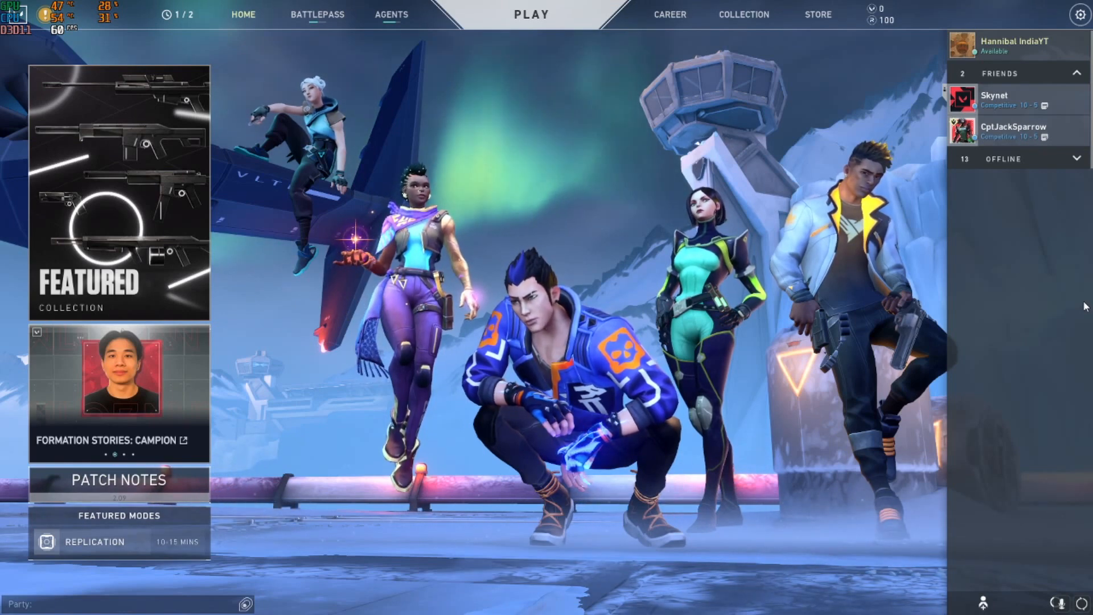
Check the Career page, return to the Play lobby and bring up the game menu.
{"action": "left_click", "coordinate": [669, 14]}
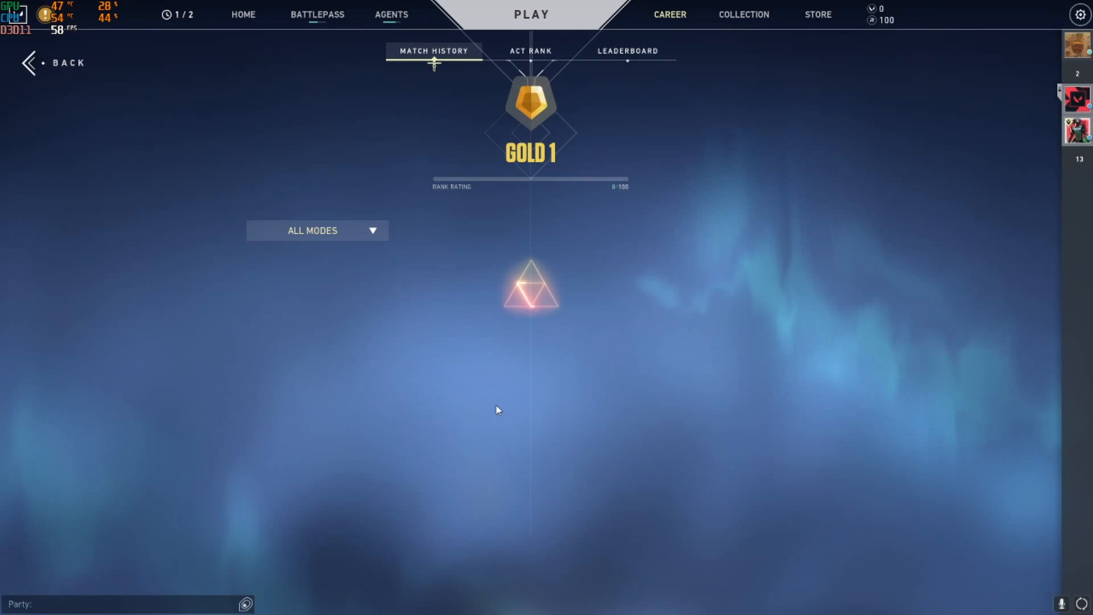
{"action": "left_click", "coordinate": [532, 14]}
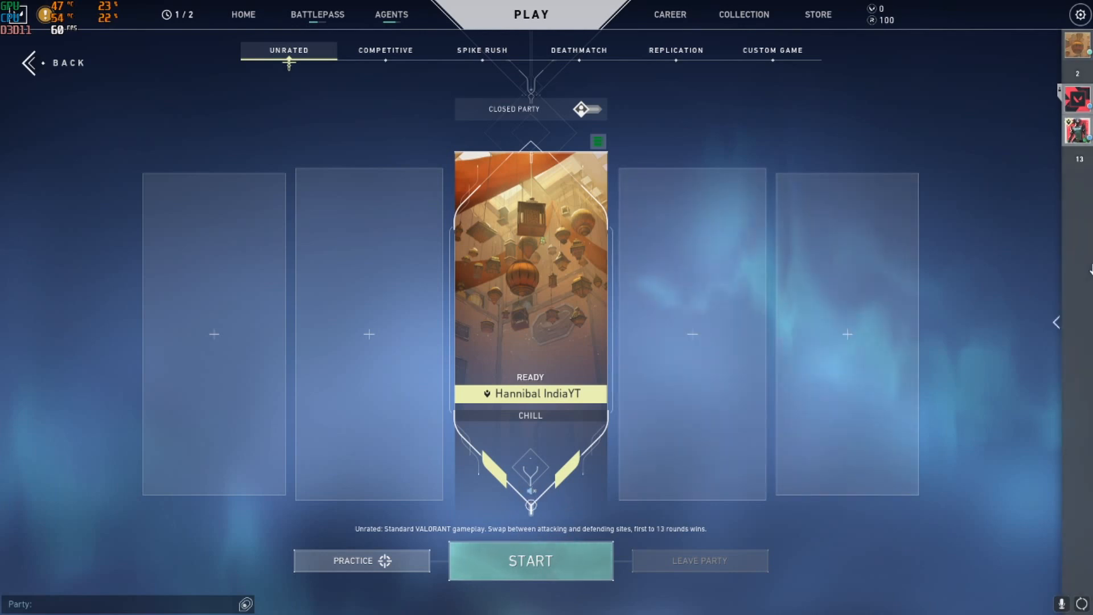
{"action": "left_click", "coordinate": [1080, 14]}
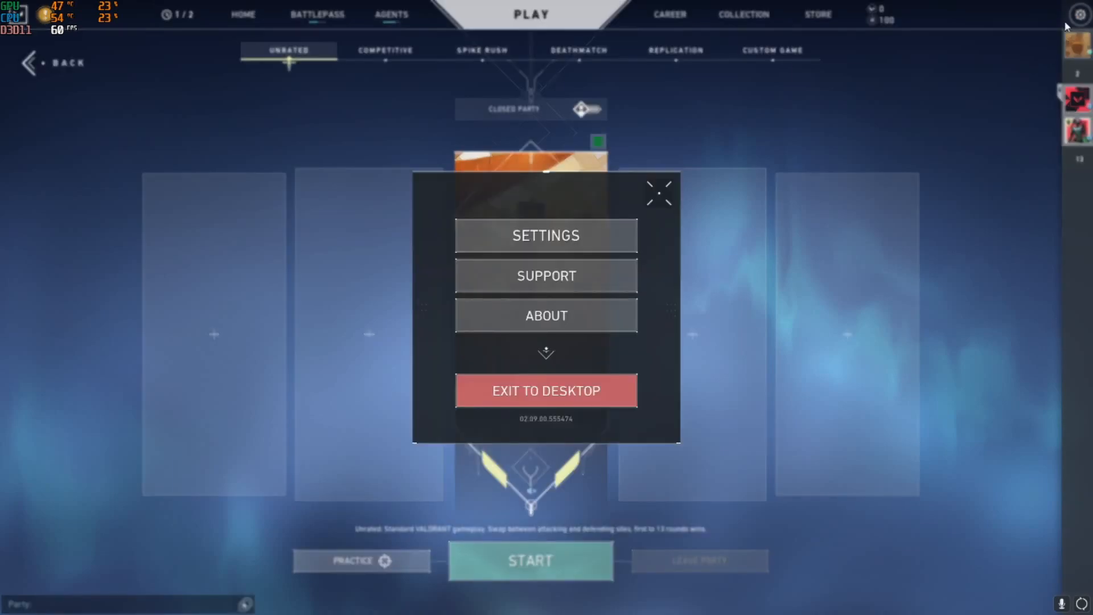
Route voice chat output to VoiceMeeter Input and input to Microphone (Realtek(R) Audio).
{"action": "left_click", "coordinate": [545, 235]}
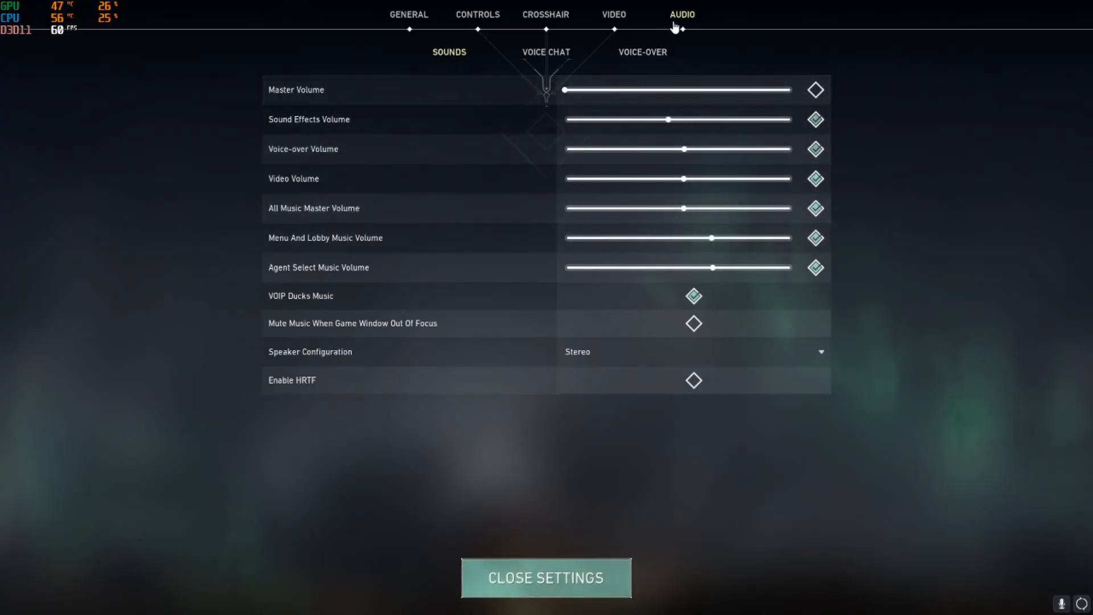
{"action": "left_click", "coordinate": [546, 51]}
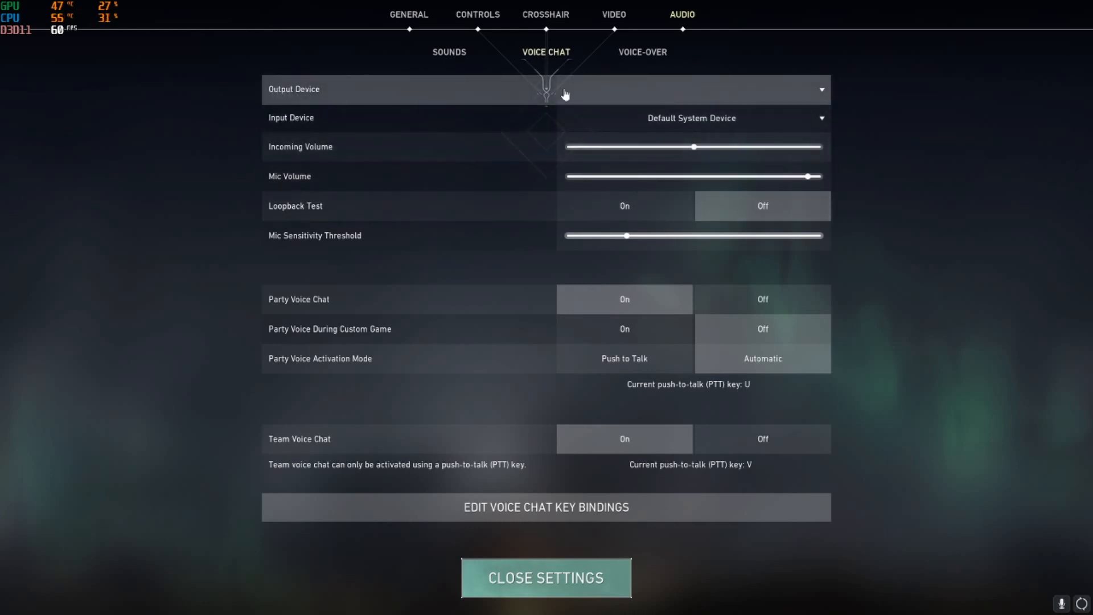
{"action": "mouse_move", "coordinate": [661, 91]}
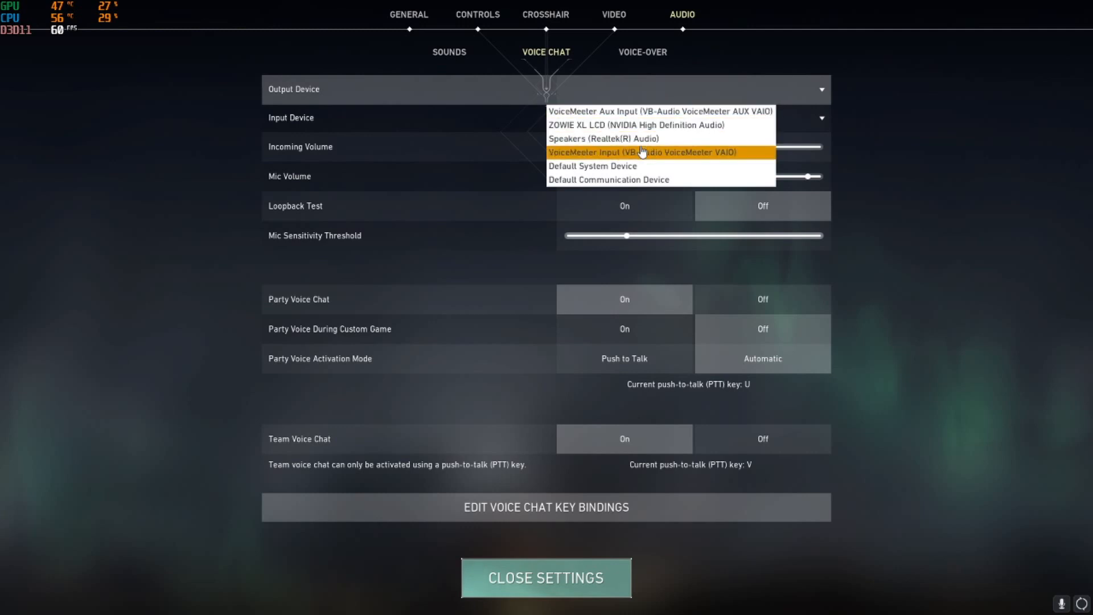
{"action": "left_click", "coordinate": [639, 151]}
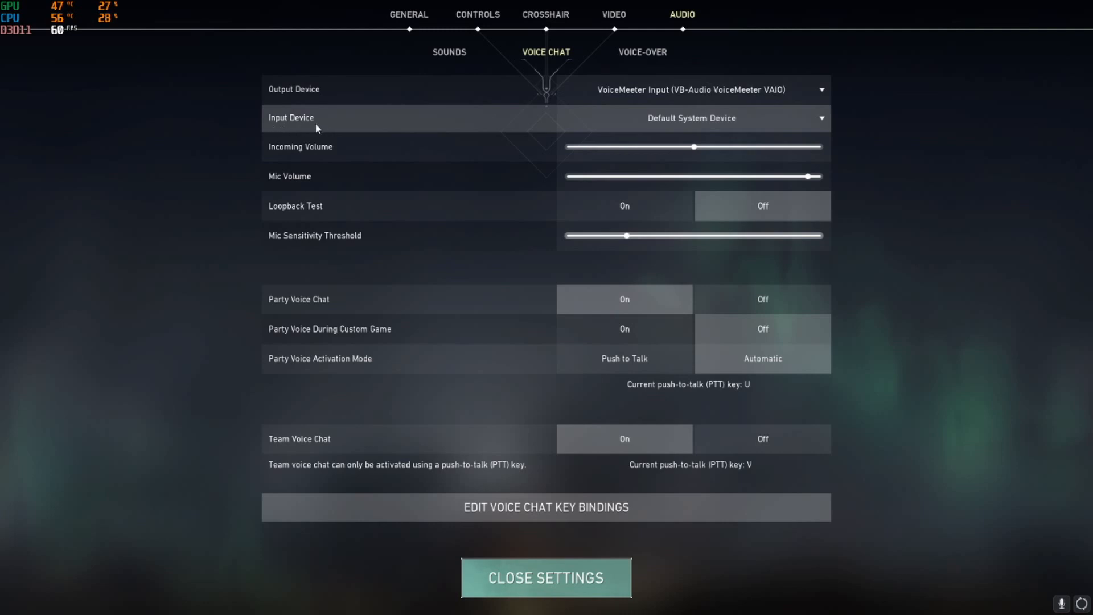
{"action": "left_click", "coordinate": [691, 117]}
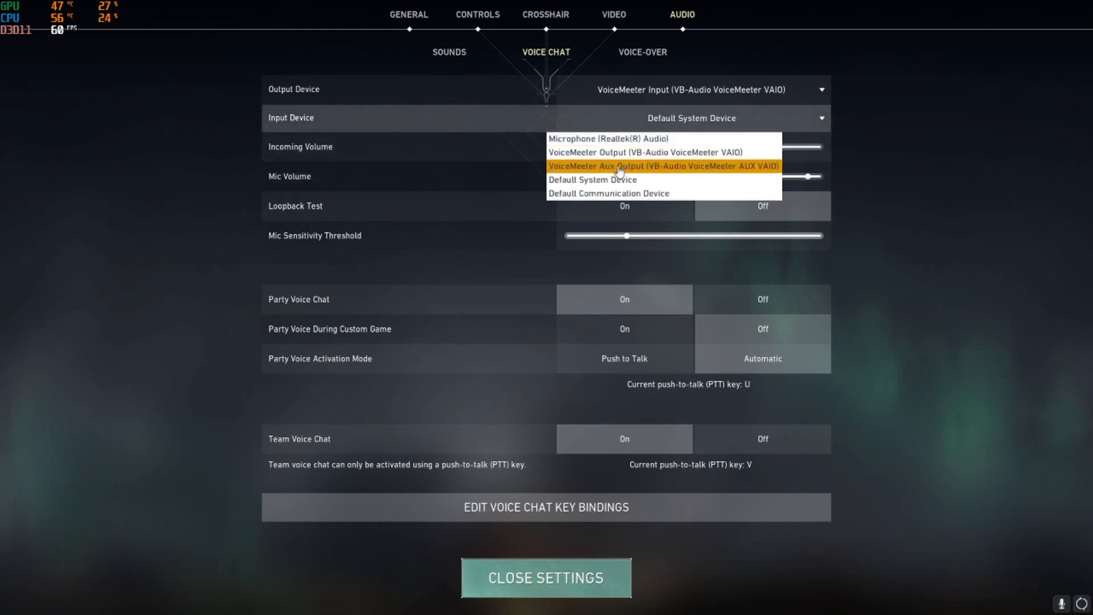
{"action": "left_click", "coordinate": [608, 139]}
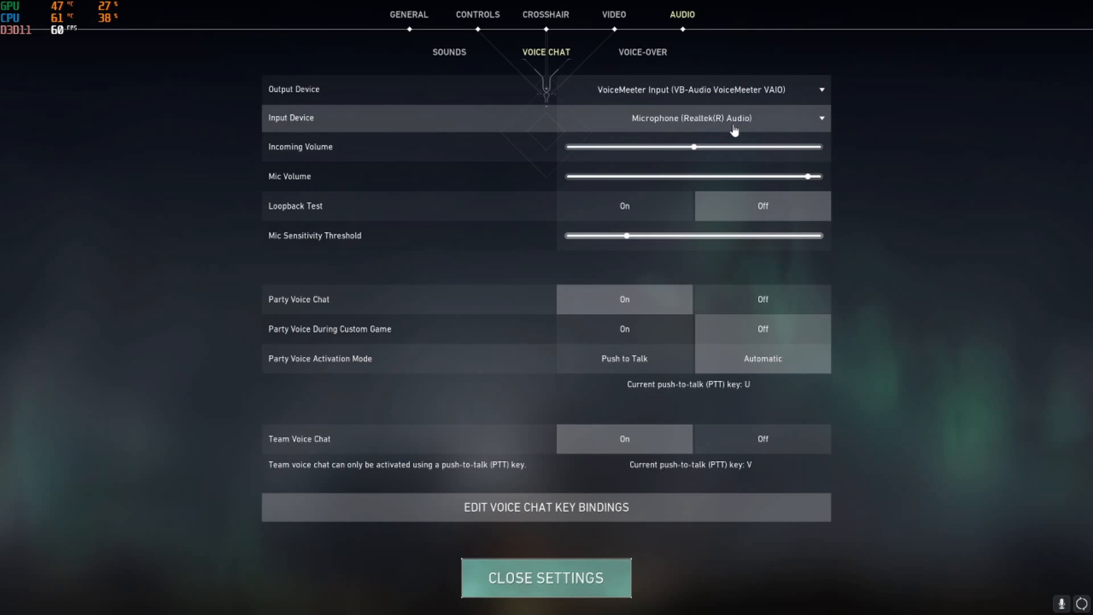
{"action": "mouse_move", "coordinate": [381, 157]}
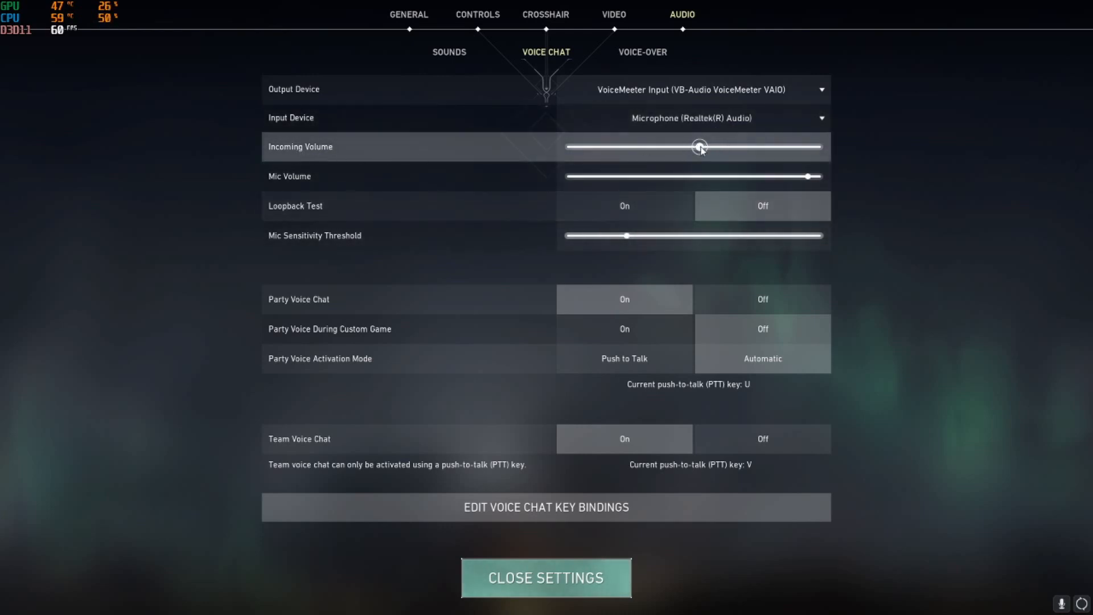
{"action": "mouse_move", "coordinate": [699, 148]}
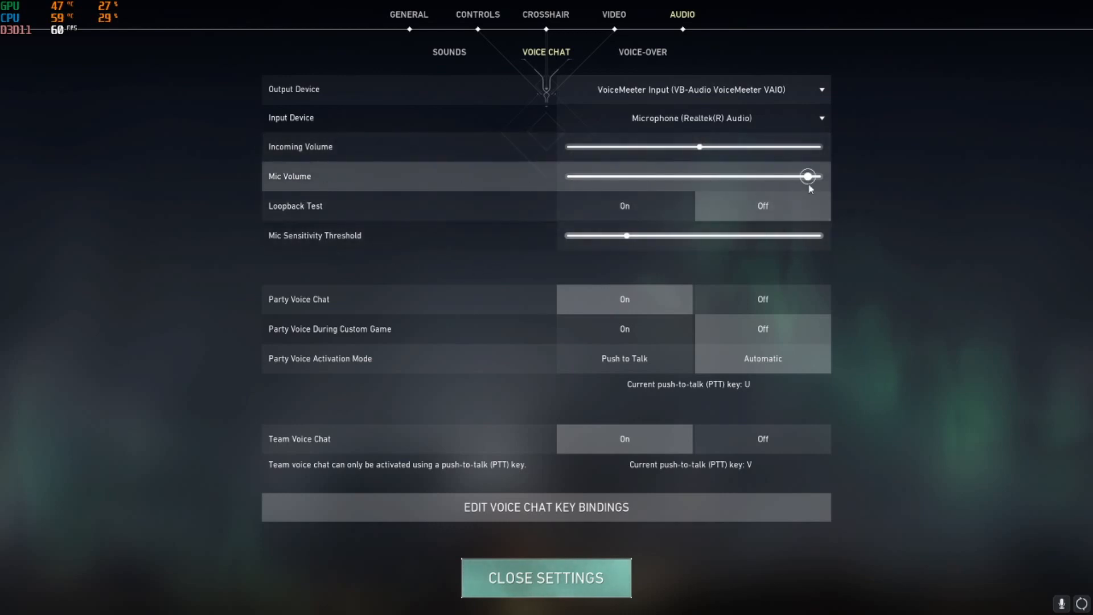
Sweep the Mic Volume slider to zero and leave it at about 85%.
{"action": "left_click_drag", "start_coordinate": [809, 175], "coordinate": [565, 175]}
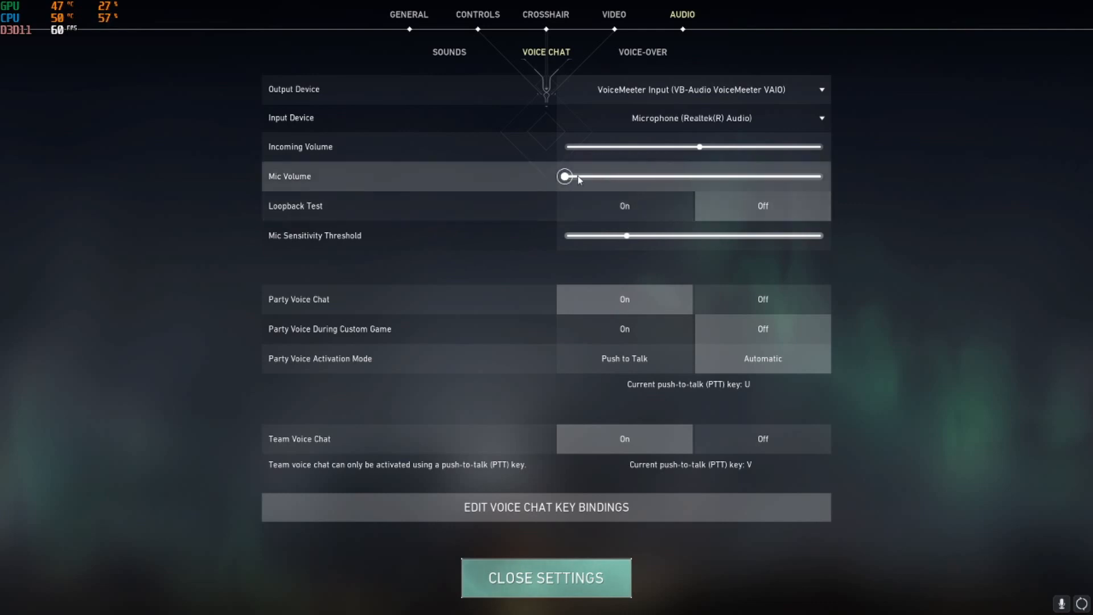
{"action": "mouse_move", "coordinate": [566, 181]}
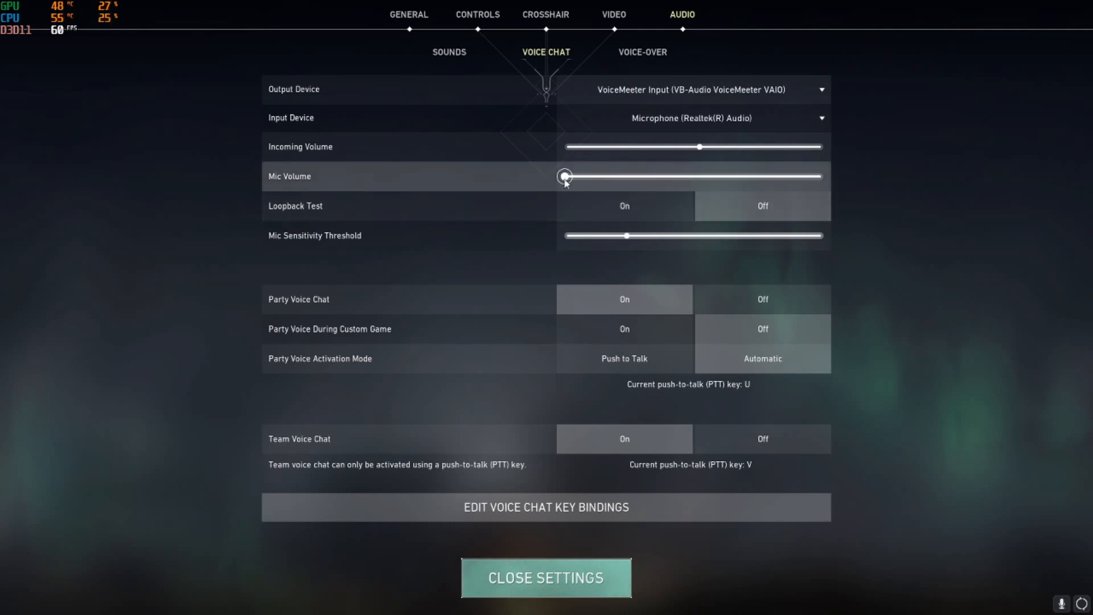
{"action": "left_click_drag", "start_coordinate": [565, 175], "coordinate": [781, 175]}
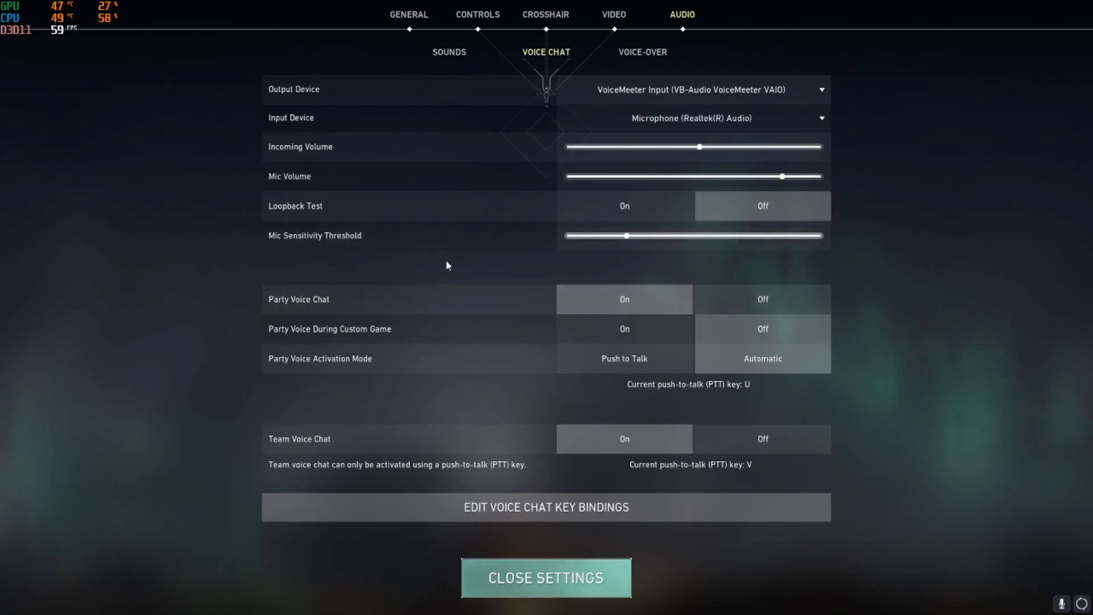
{"action": "mouse_move", "coordinate": [312, 215]}
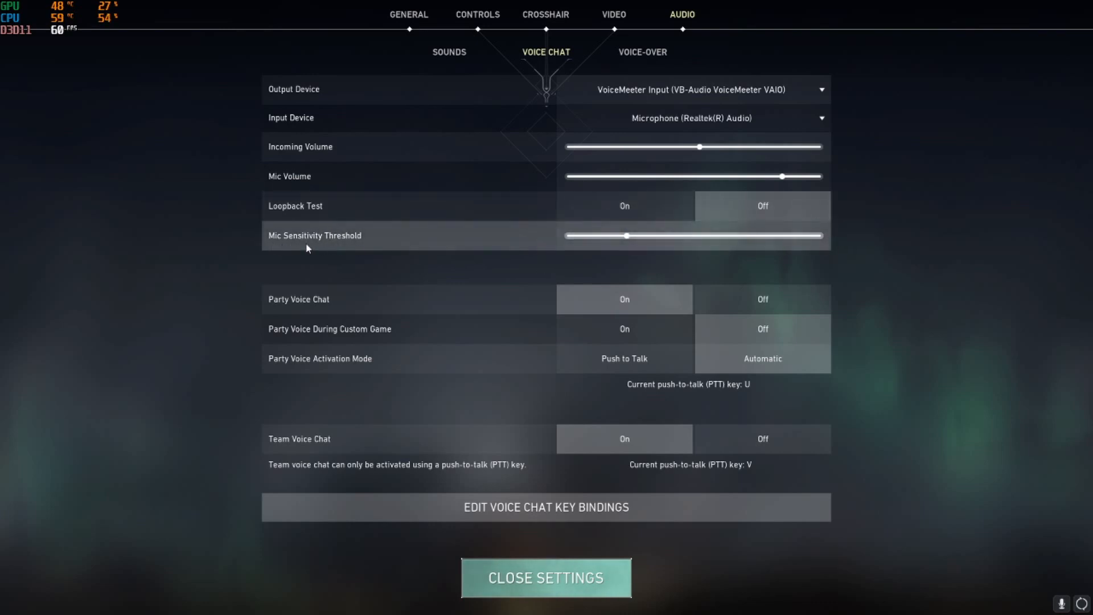
Sweep the Mic Sensitivity Threshold through its range and leave it near 25%.
{"action": "left_click_drag", "start_coordinate": [626, 235], "coordinate": [821, 235]}
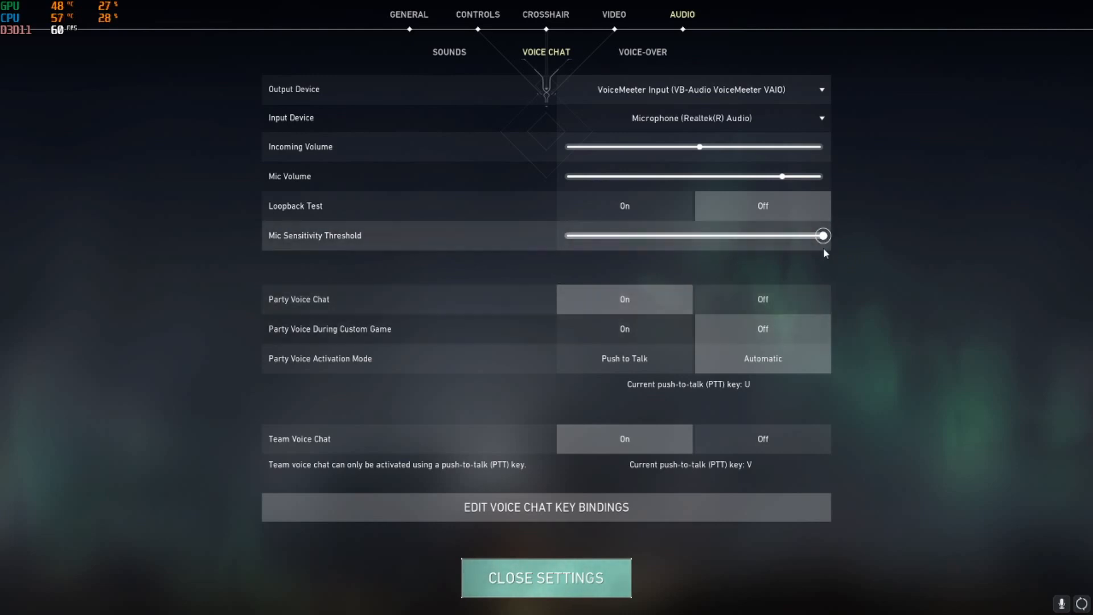
{"action": "left_click_drag", "start_coordinate": [822, 235], "coordinate": [639, 235]}
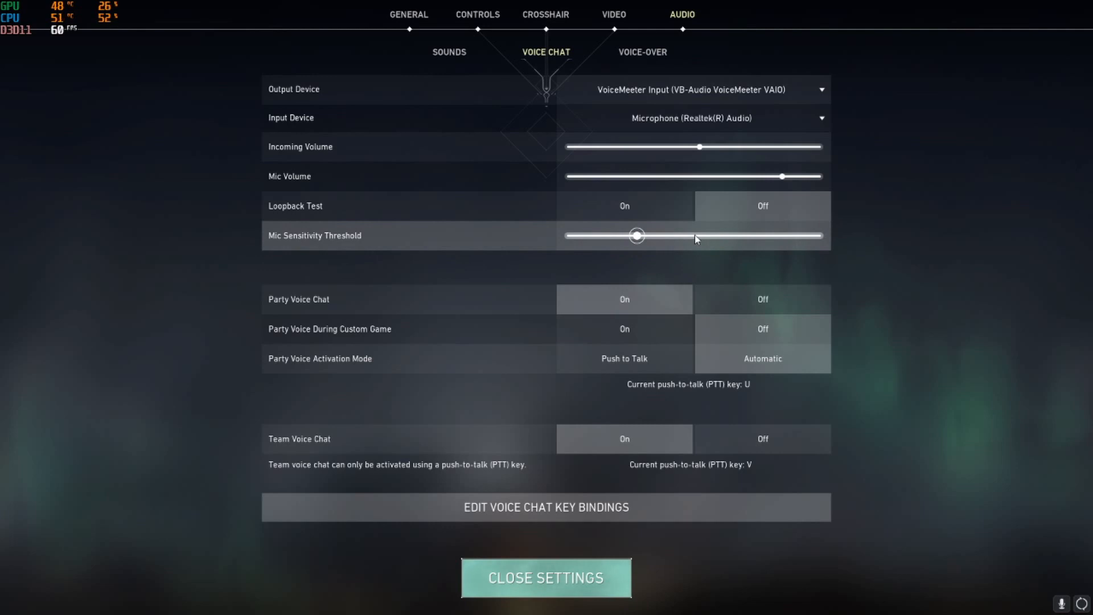
{"action": "left_click_drag", "start_coordinate": [636, 235], "coordinate": [695, 236]}
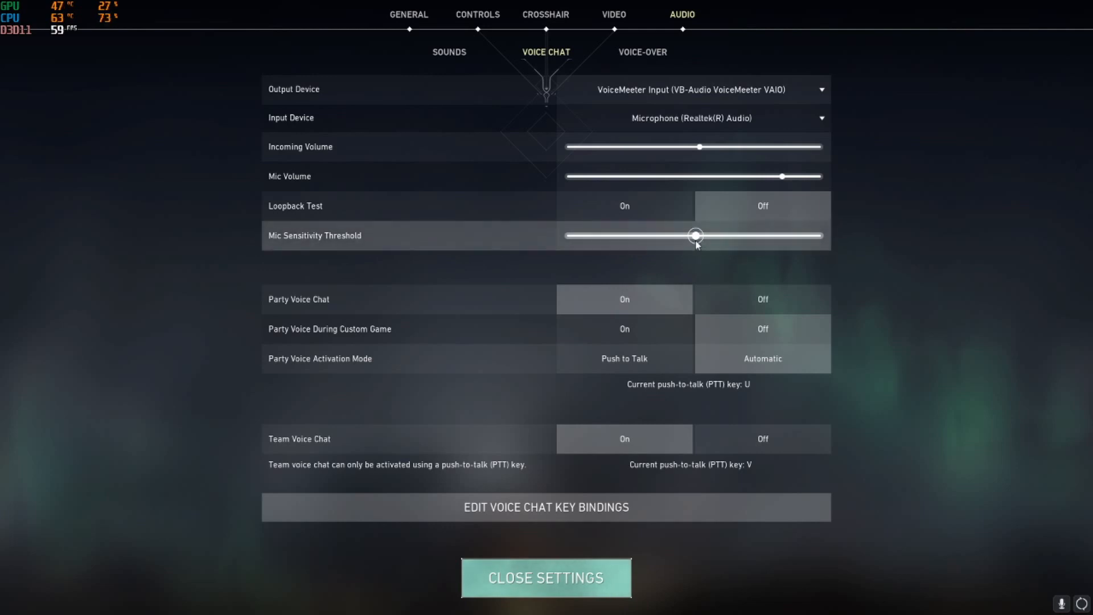
{"action": "left_click_drag", "start_coordinate": [695, 236], "coordinate": [624, 235]}
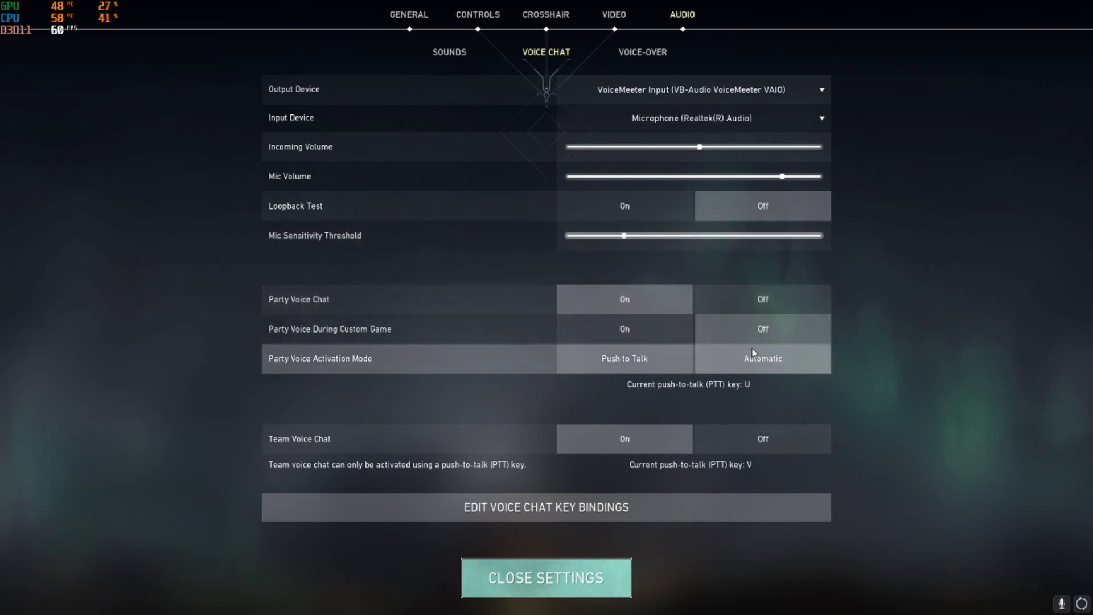
{"action": "mouse_move", "coordinate": [727, 460]}
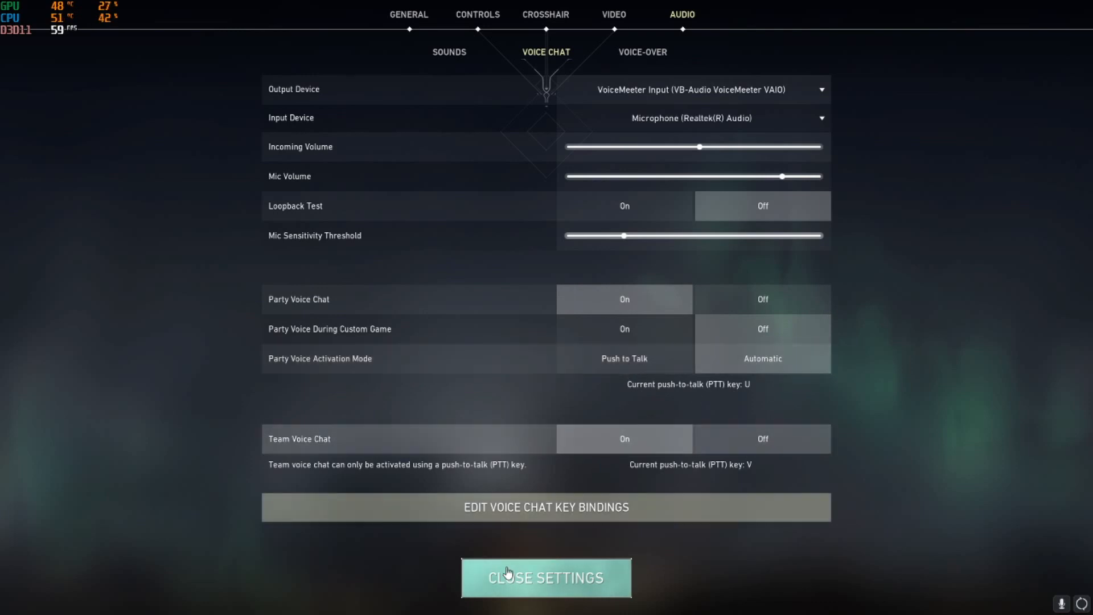
{"action": "mouse_move", "coordinate": [186, 263]}
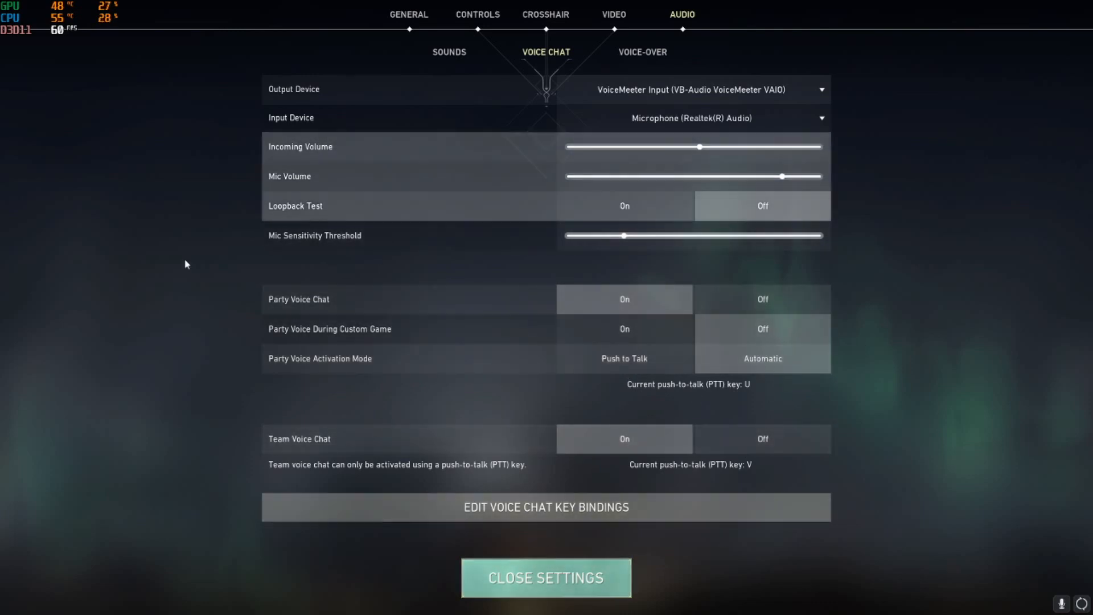
Close Valorant's settings and return to the Windows desktop.
{"action": "left_click", "coordinate": [546, 577]}
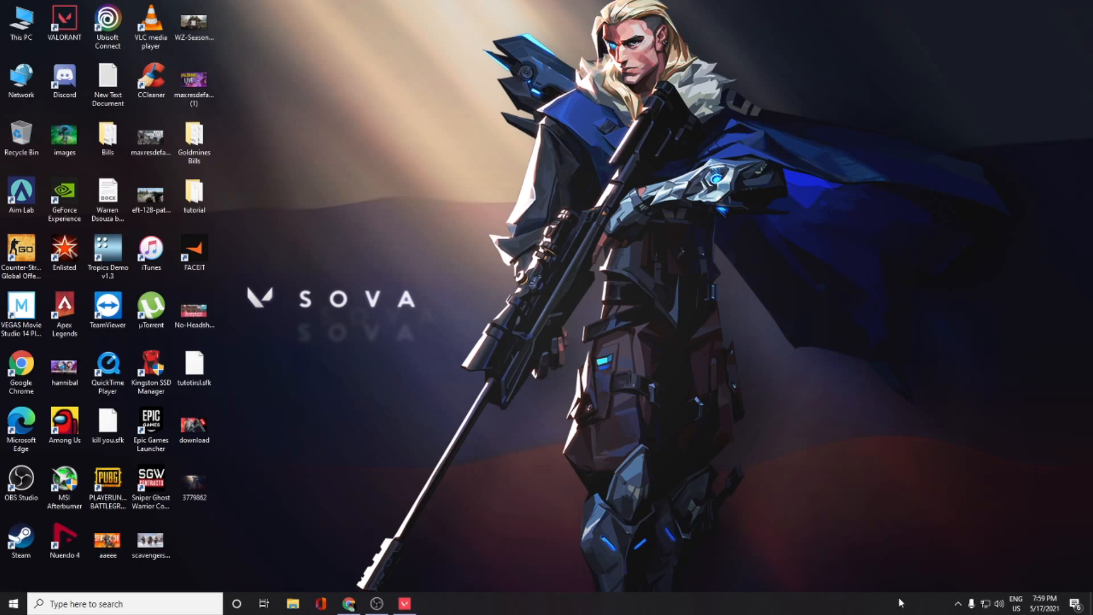
Reach Windows Sound settings from the taskbar speaker icon.
{"action": "right_click", "coordinate": [999, 603]}
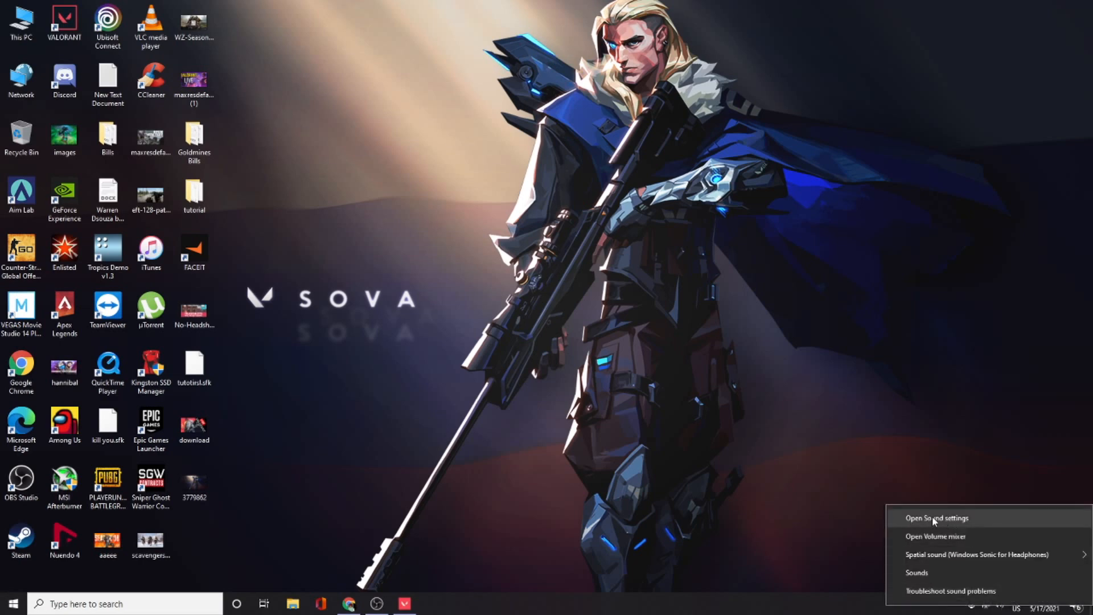
{"action": "left_click", "coordinate": [936, 517]}
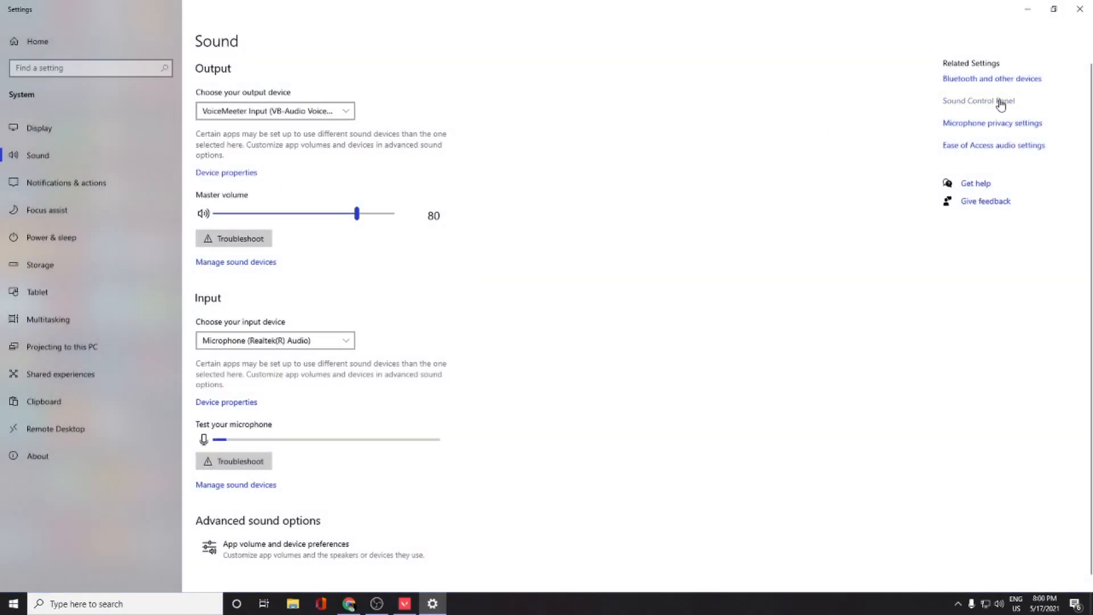
Review the Playback devices in the classic Sound control panel, VoiceMeeter Input default.
{"action": "left_click", "coordinate": [979, 101]}
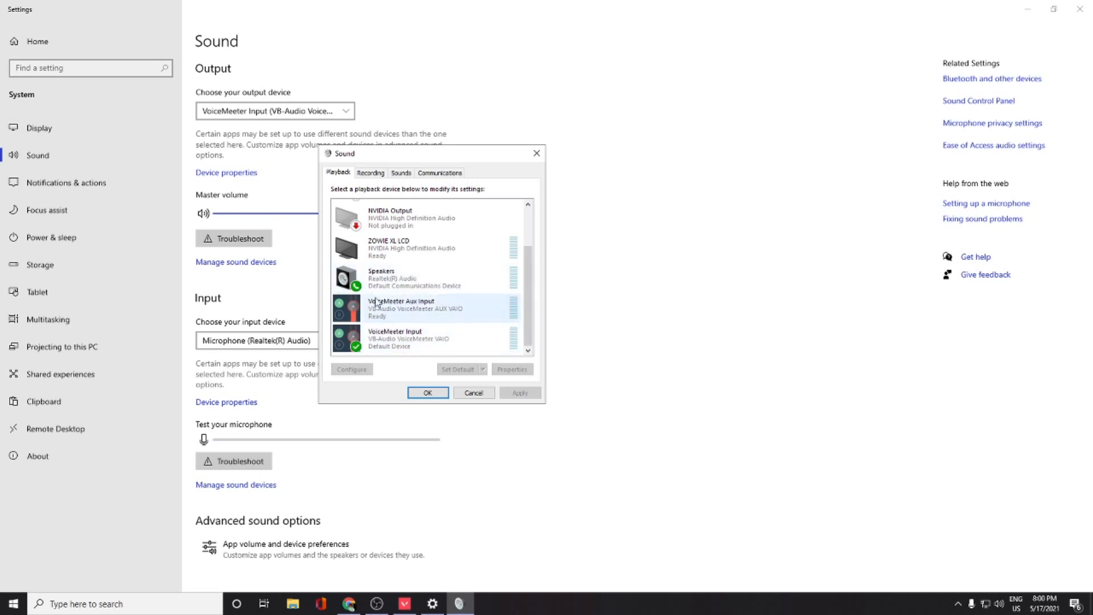
{"action": "left_click", "coordinate": [395, 338]}
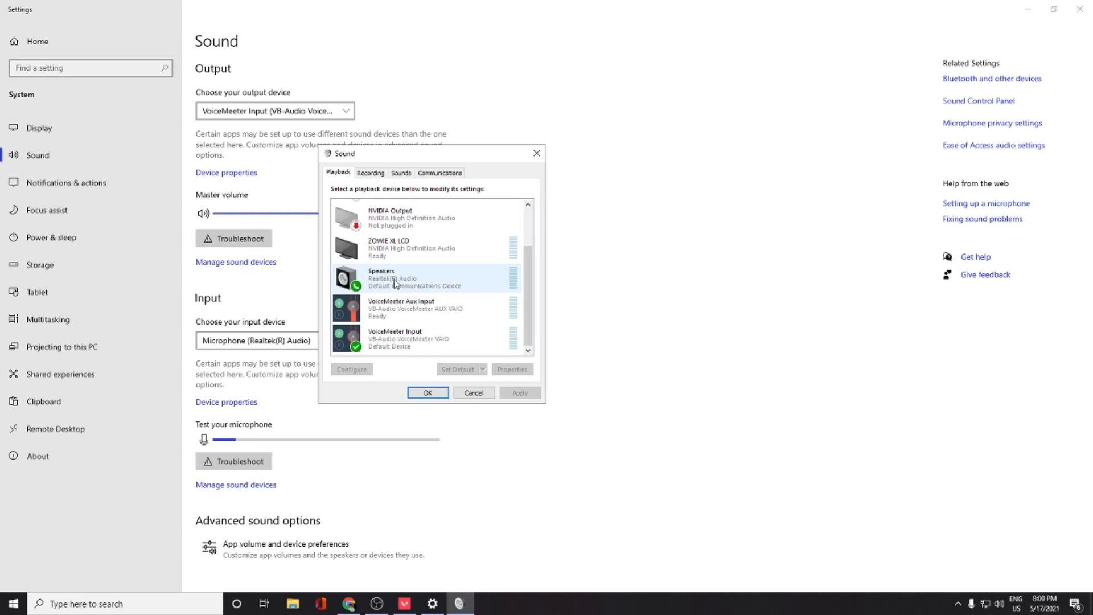
{"action": "left_click", "coordinate": [370, 173]}
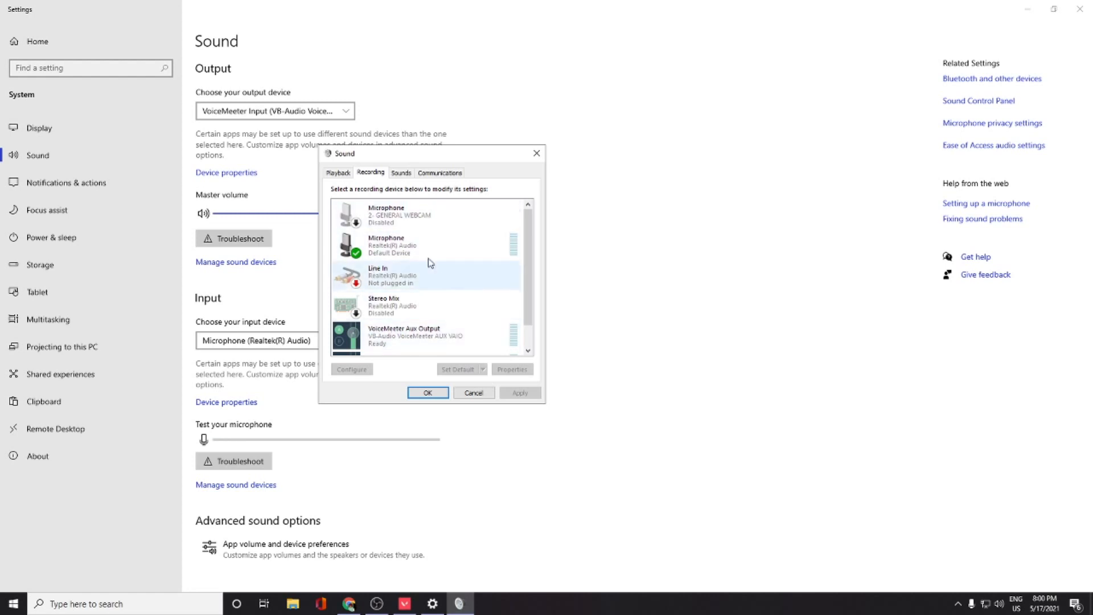
Check the Recording devices with Realtek microphone default, then close the Sound dialog.
{"action": "left_click", "coordinate": [391, 245]}
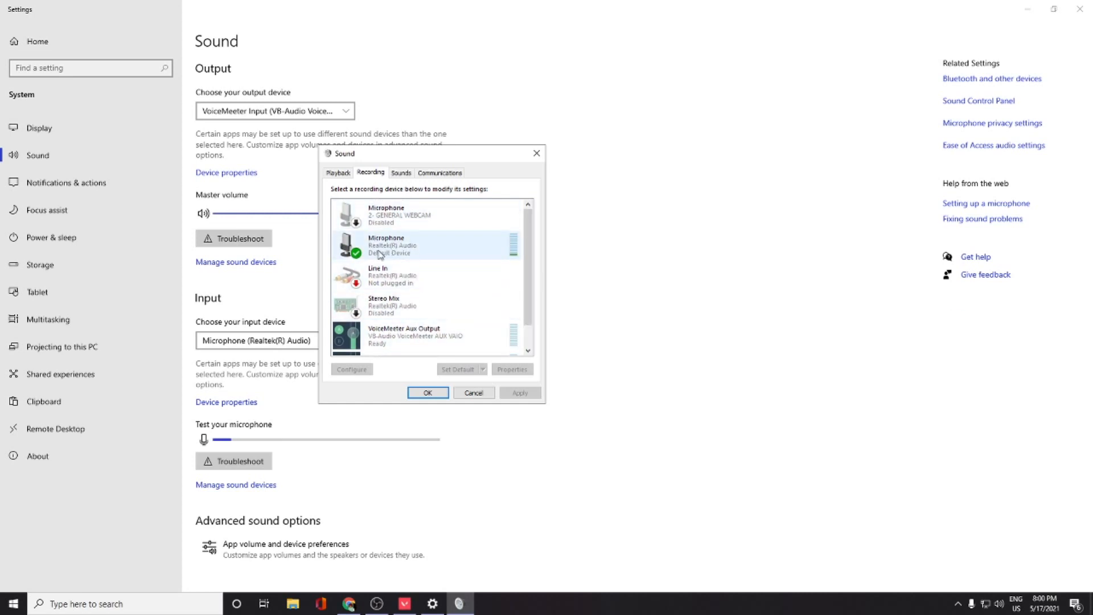
{"action": "right_click", "coordinate": [386, 245]}
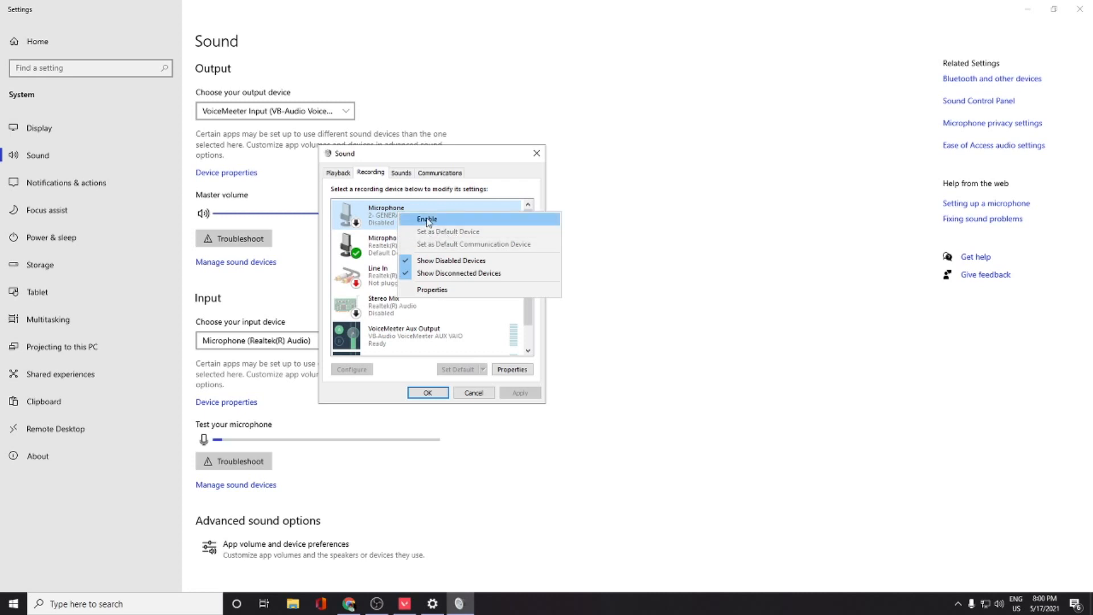
{"action": "mouse_move", "coordinate": [479, 234]}
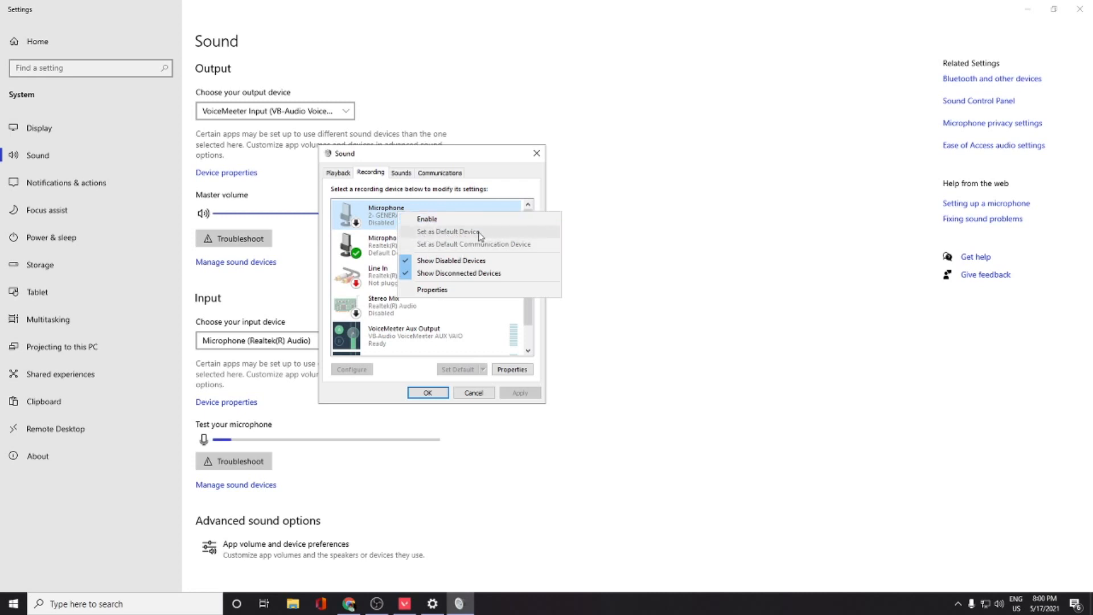
{"action": "left_click", "coordinate": [394, 276]}
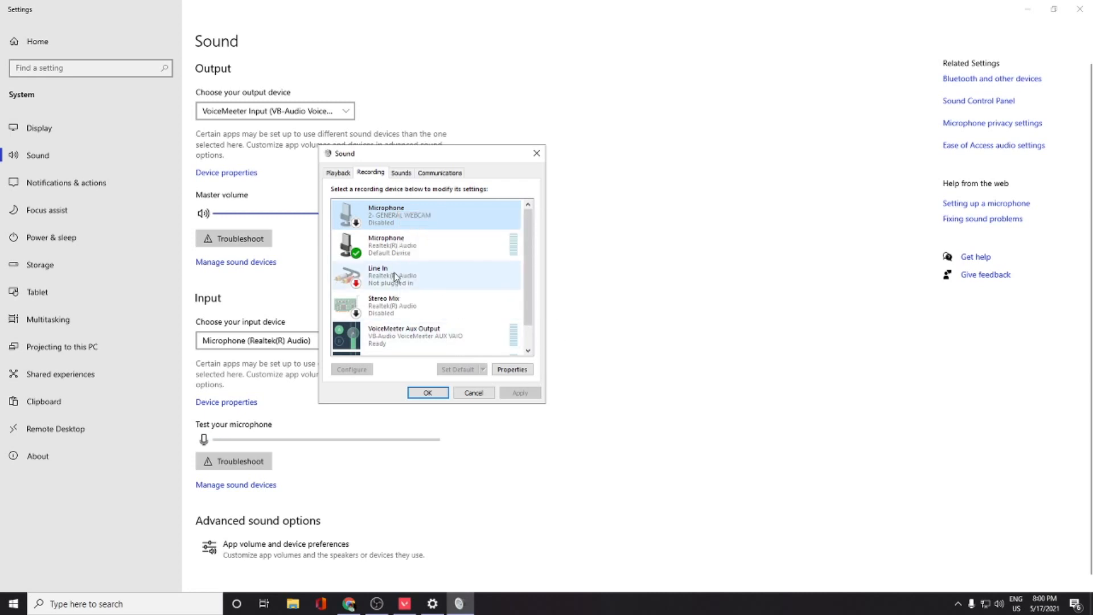
{"action": "left_click", "coordinate": [427, 393]}
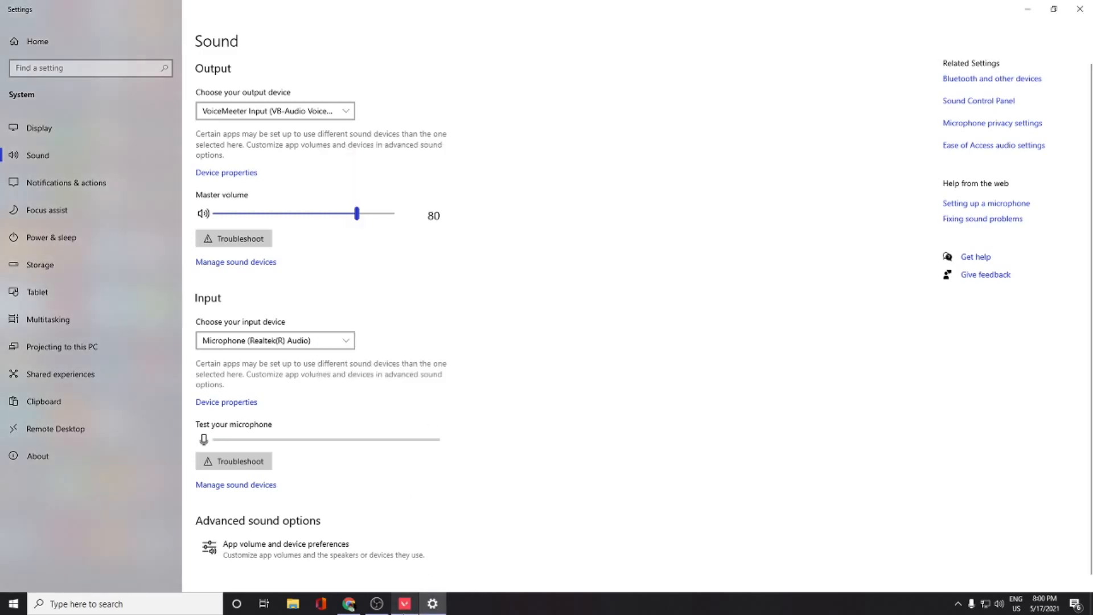